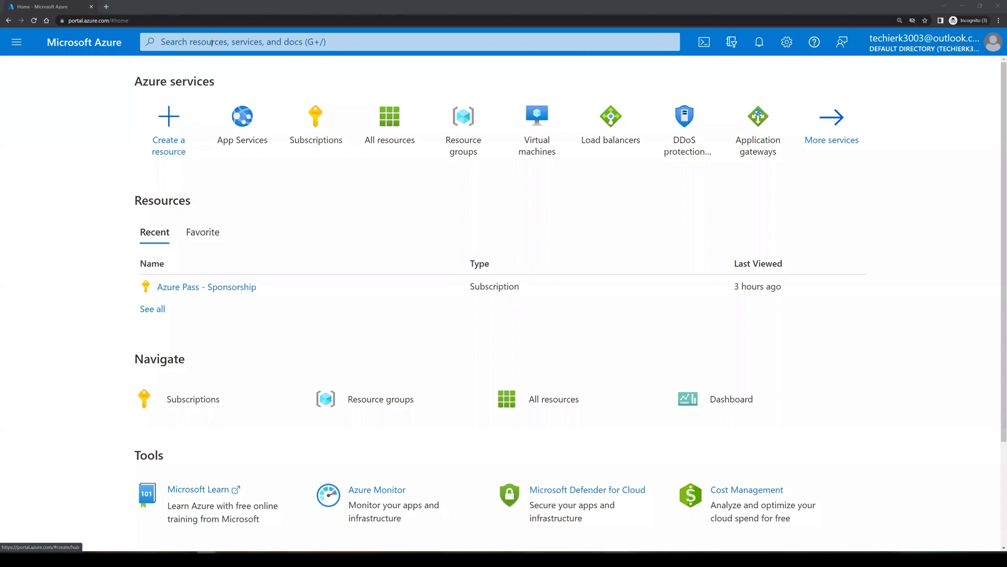
# Step: Search the portal for 'web app' and open the empty App Services list
pyautogui.write('web app')
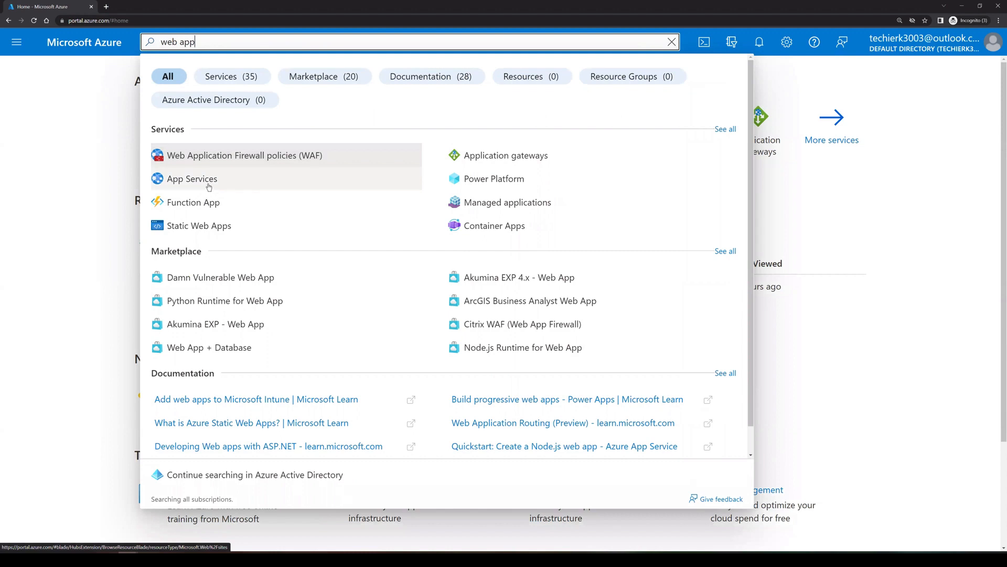
pyautogui.click(191, 178)
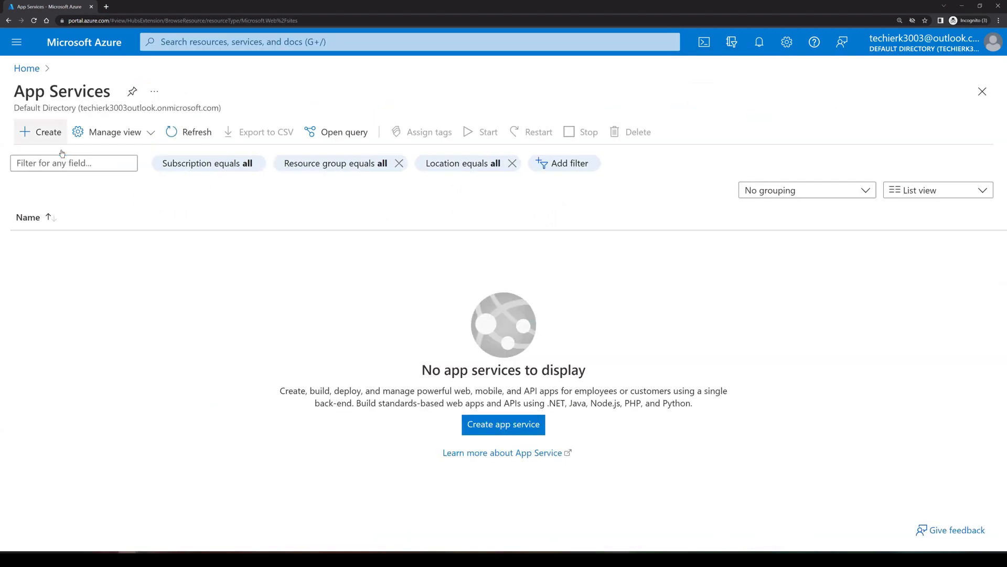
# Step: Start a new web app and create the resource group RG01 for it
pyautogui.click(503, 424)
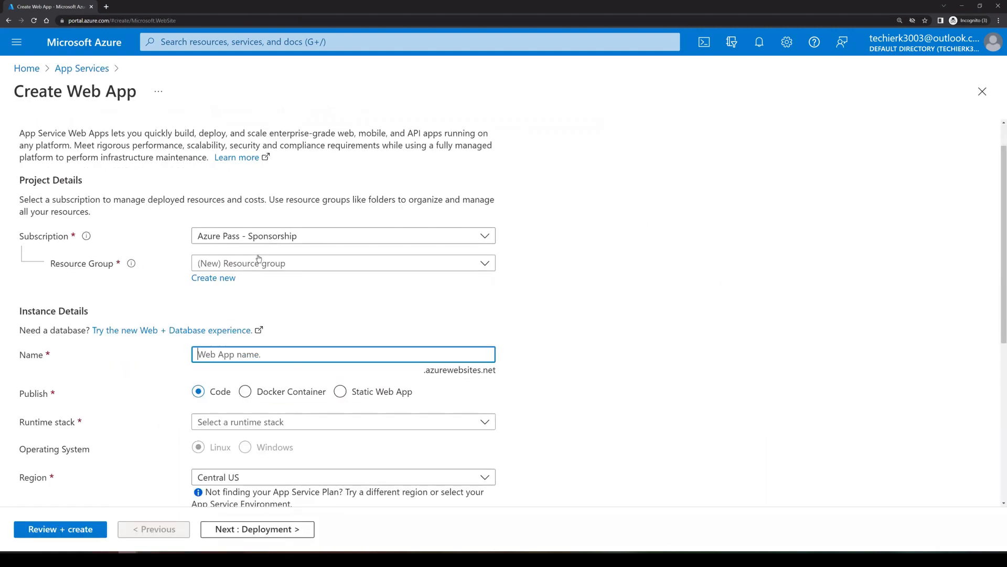
pyautogui.click(343, 262)
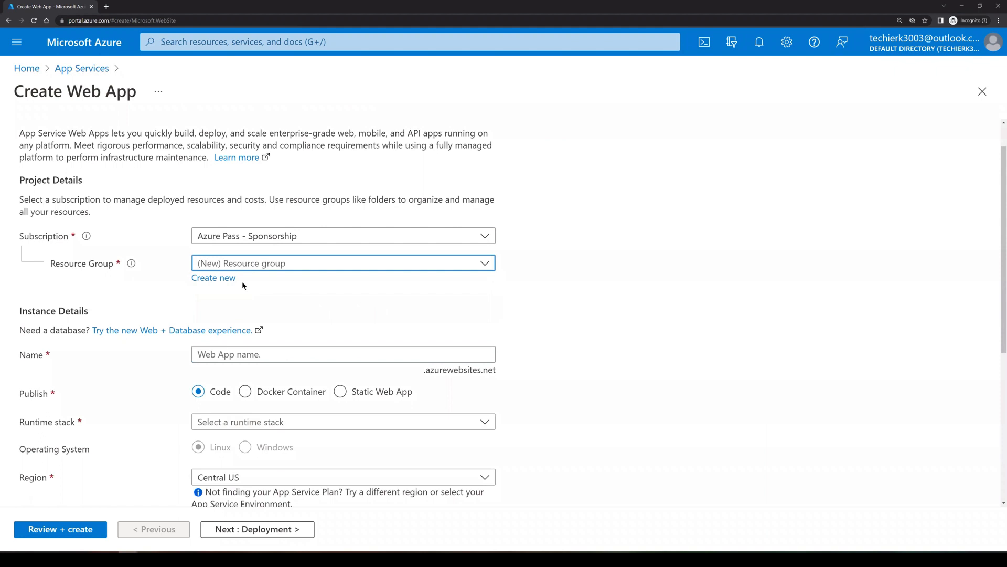
pyautogui.click(213, 277)
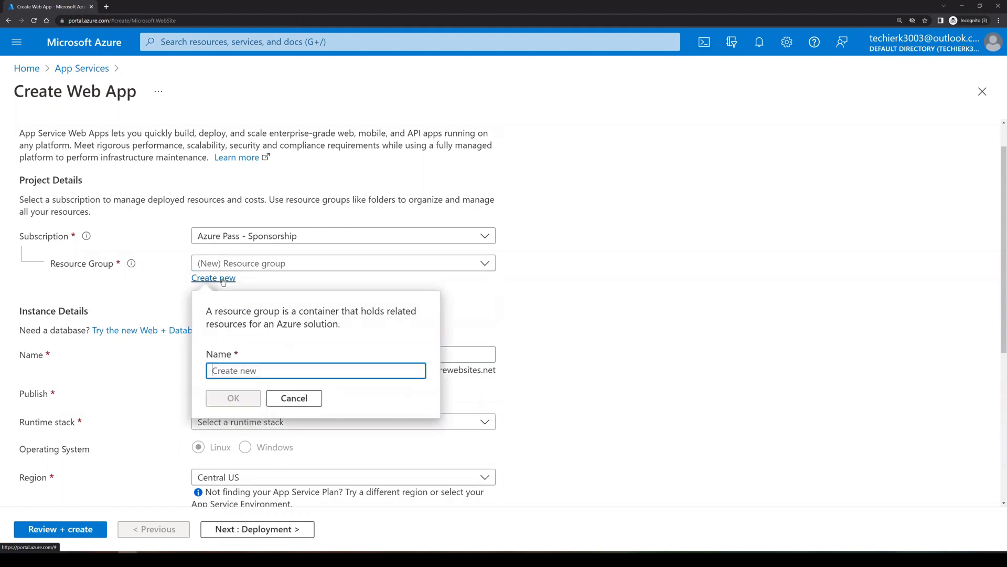
pyautogui.write('RG0')
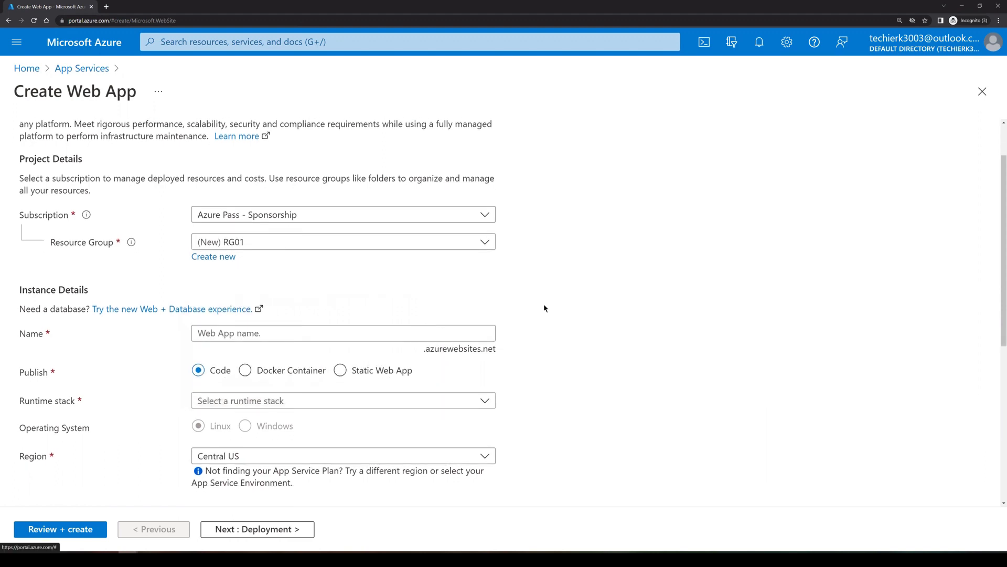
# Step: Enter web3003 as the web app's name
pyautogui.scroll(-3)
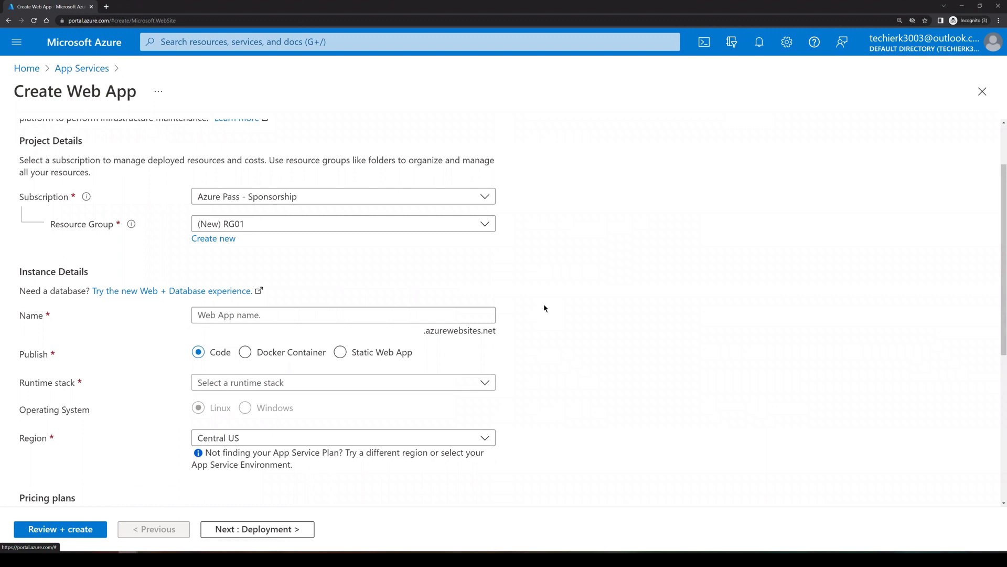
pyautogui.click(342, 315)
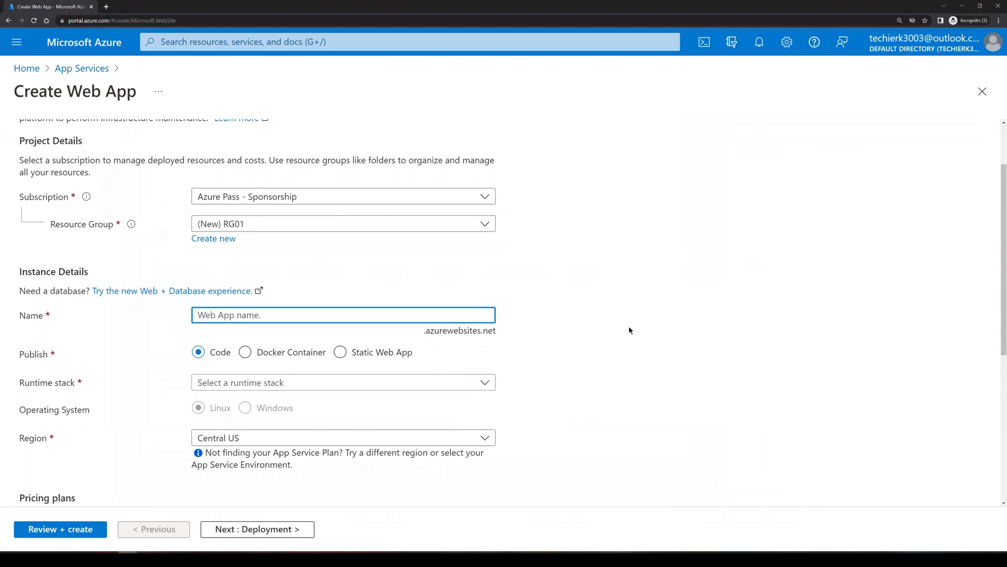
pyautogui.click(343, 314)
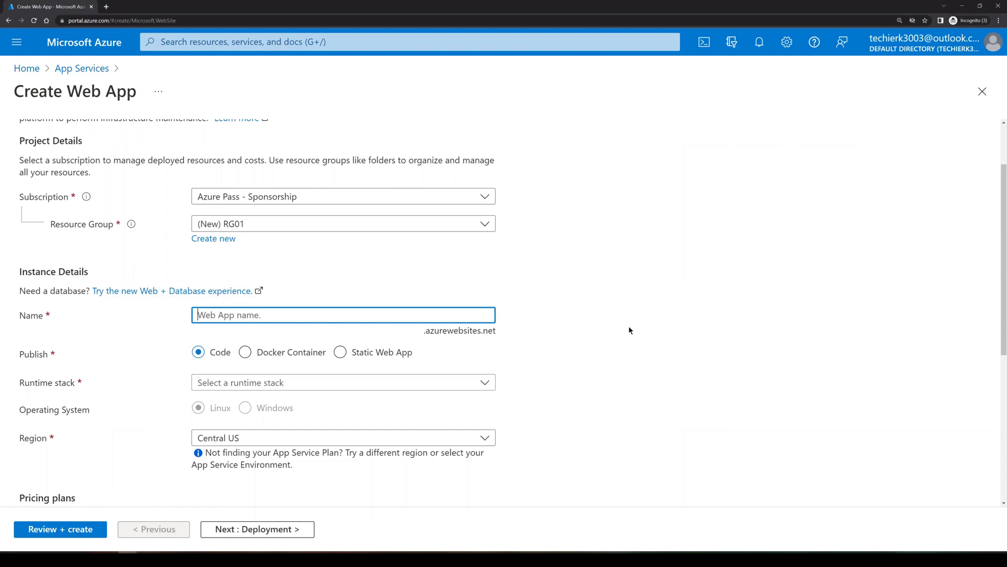
pyautogui.write('web3003')
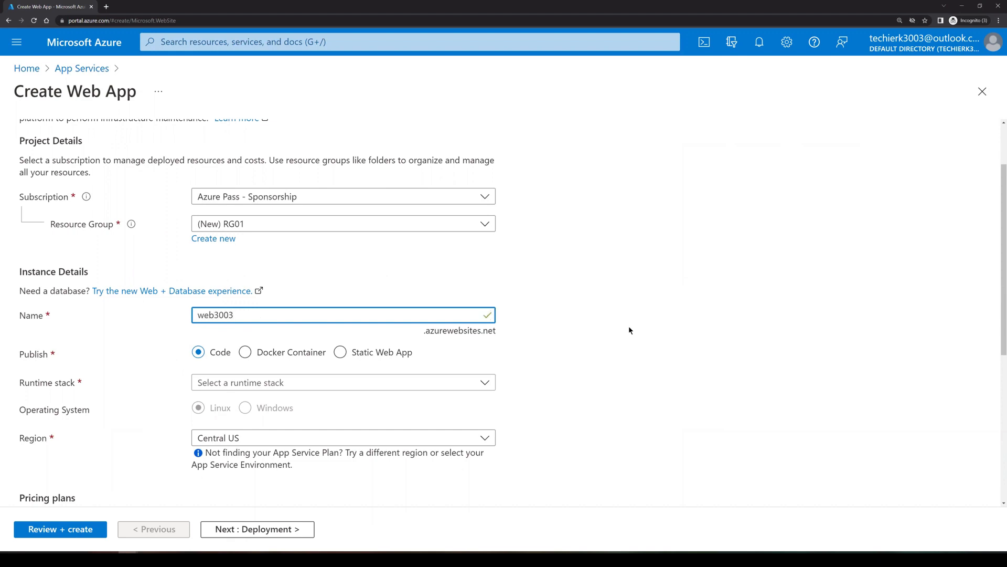
pyautogui.scroll(-3)
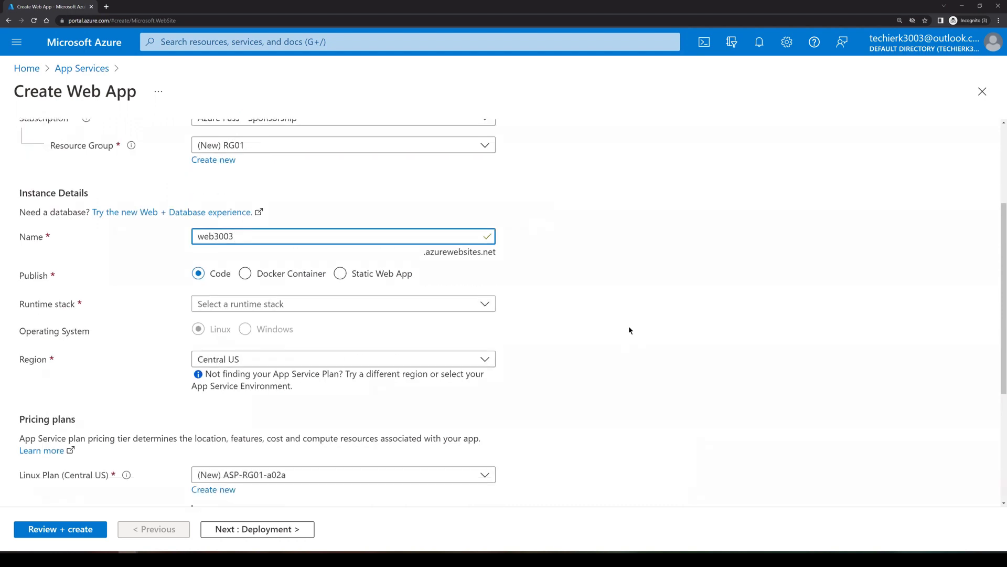
pyautogui.moveTo(603, 321)
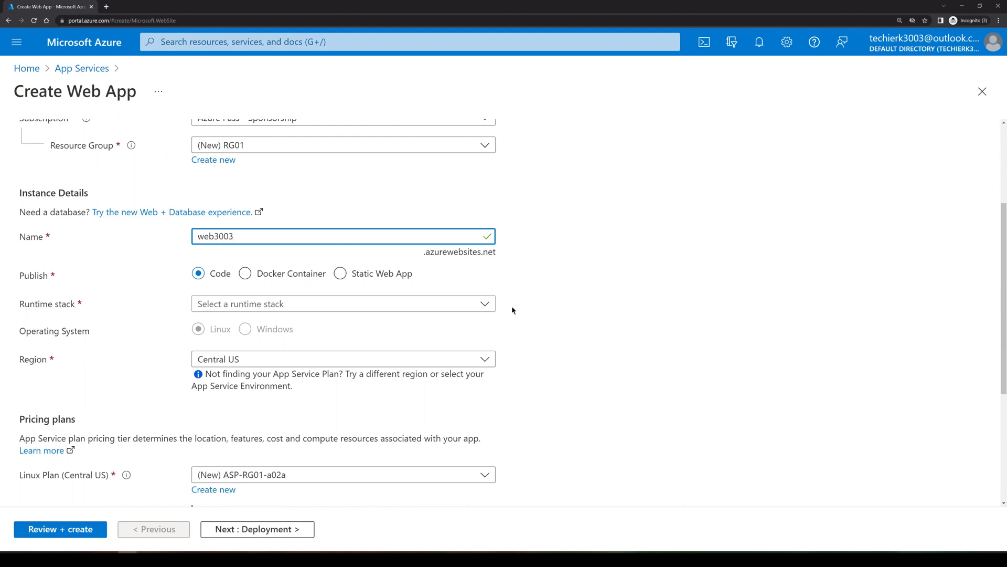
# Step: Choose .NET 7 (STS) as the runtime stack, keeping Windows as the OS
pyautogui.click(342, 304)
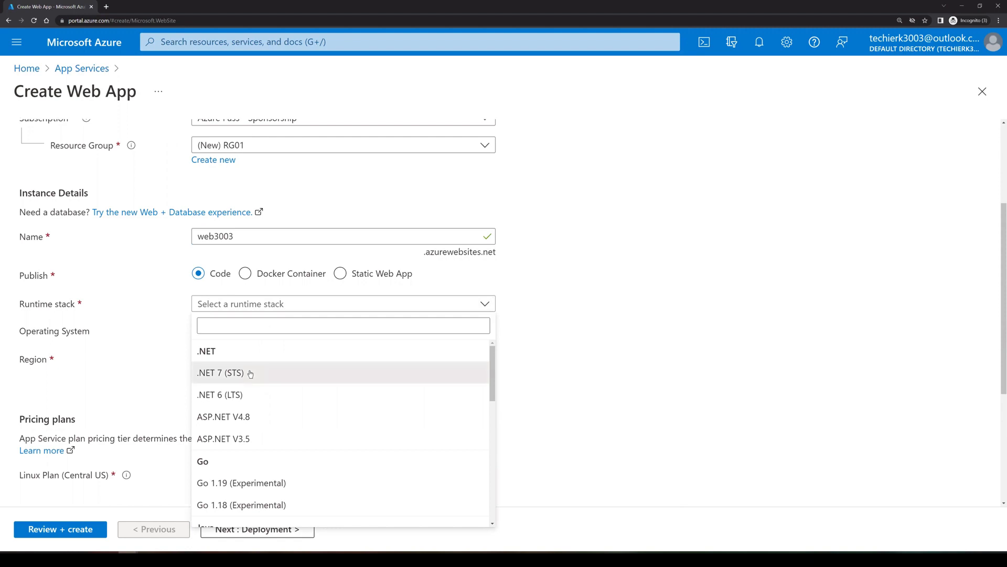
pyautogui.click(220, 373)
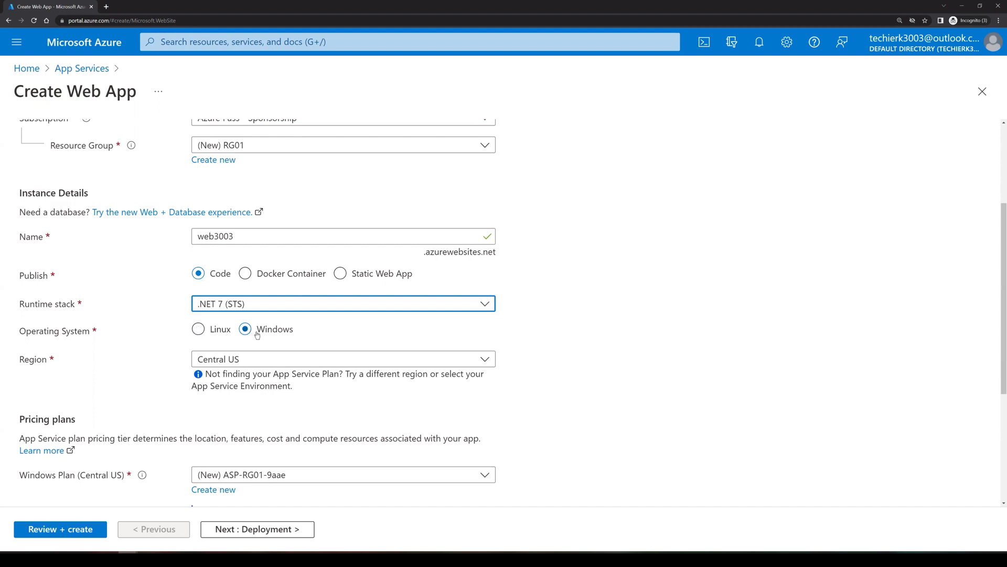
pyautogui.scroll(-3)
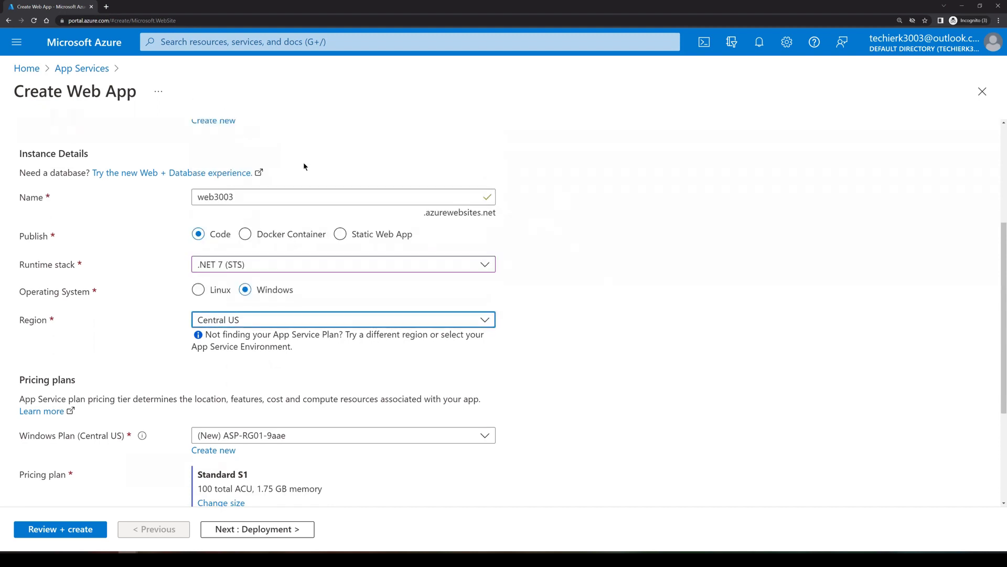
# Step: Set the web app's region to Australia East
pyautogui.click(343, 319)
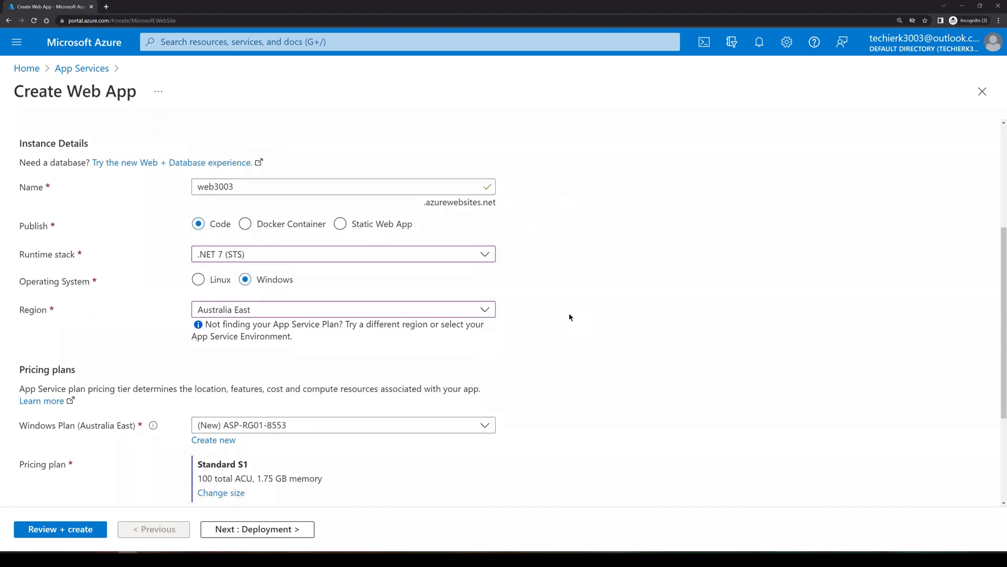
pyautogui.scroll(-3)
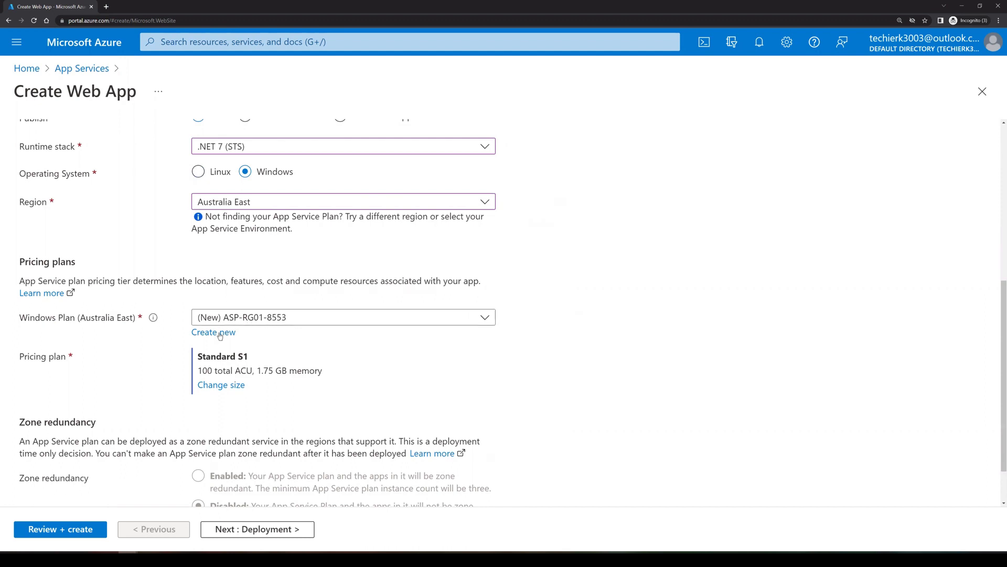
# Step: Create a new Windows App Service plan named app3003
pyautogui.click(213, 332)
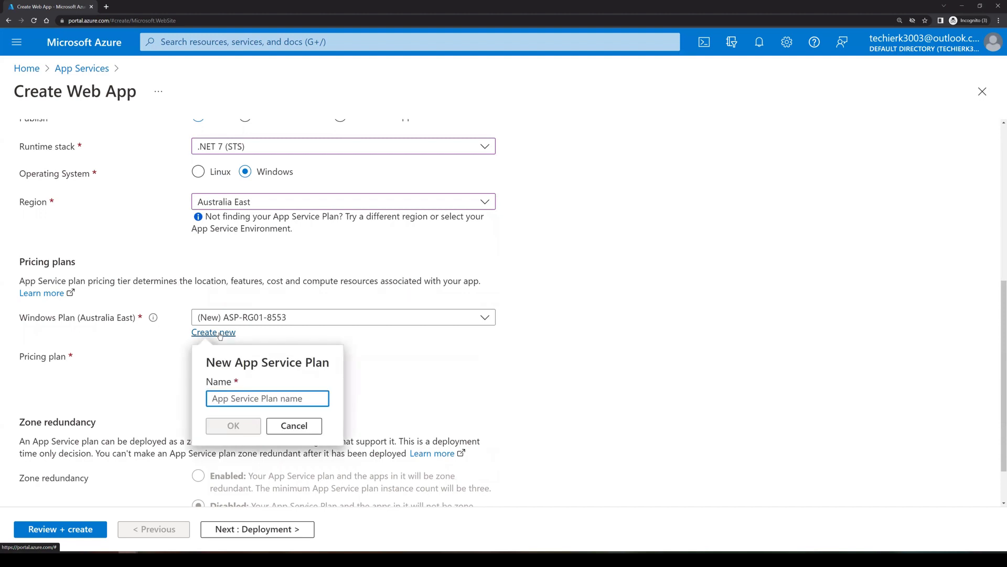
pyautogui.click(267, 398)
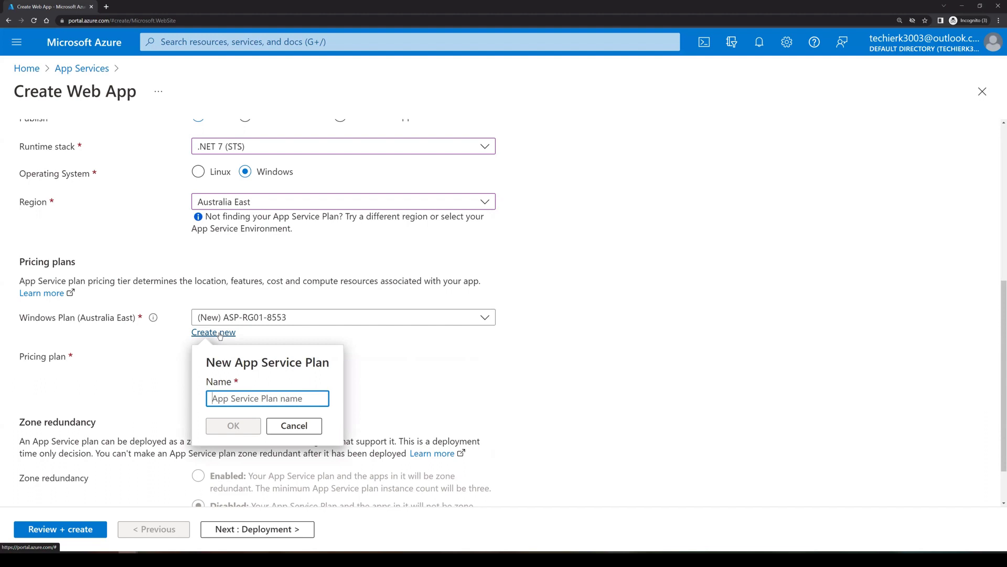
pyautogui.write('app3003')
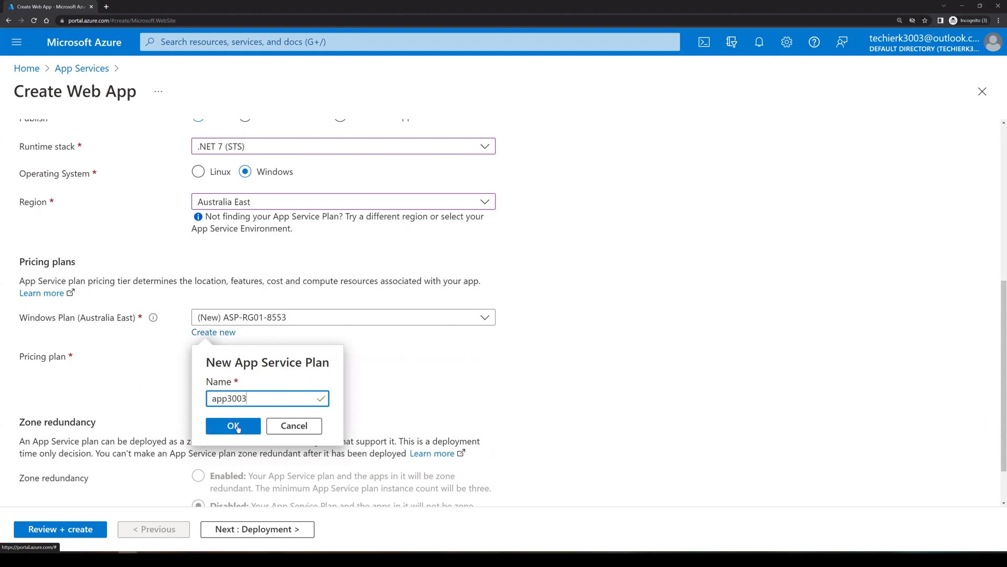
pyautogui.click(232, 425)
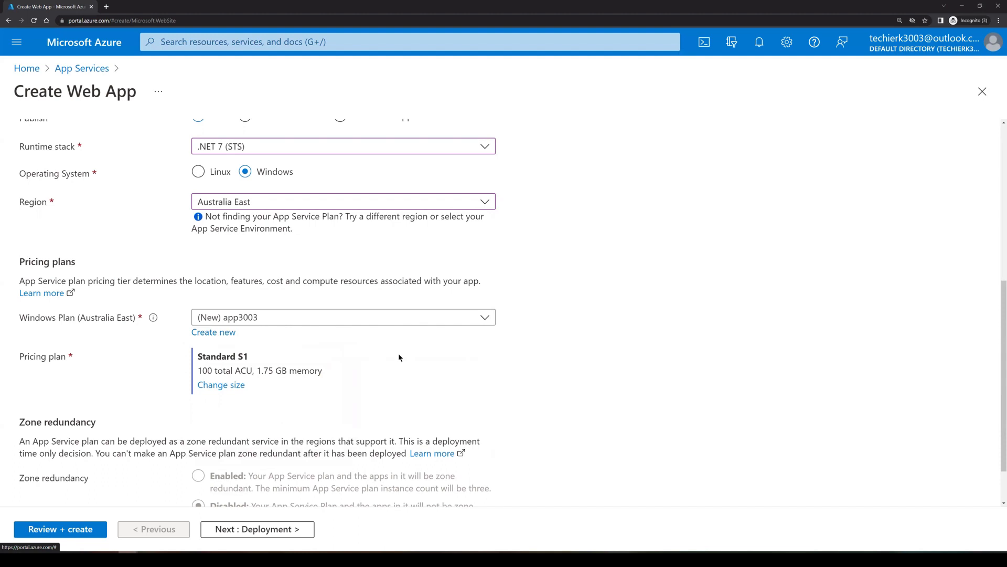
pyautogui.scroll(-3)
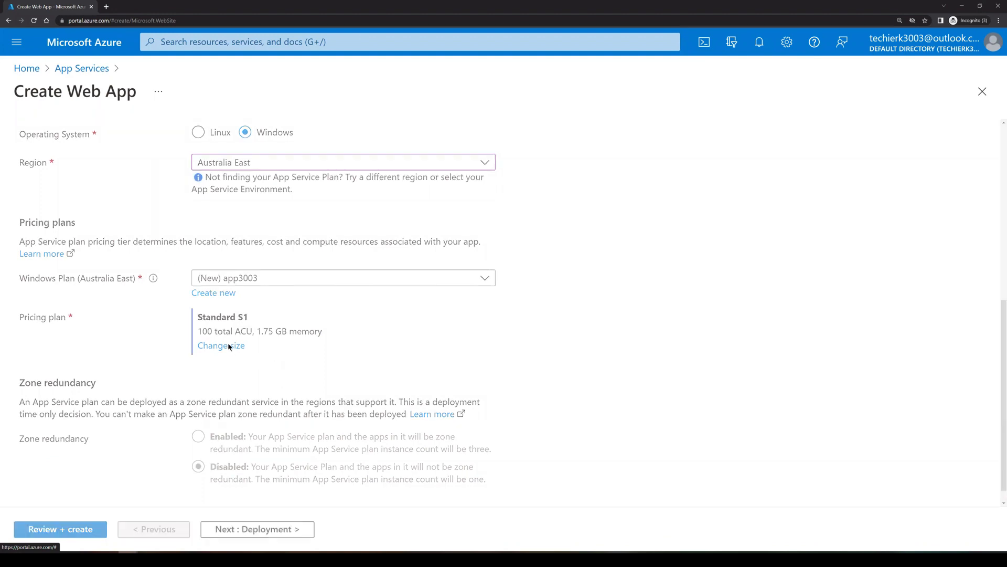
# Step: Open the pricing tier picker and compare Dev/Test and Production tiers, ending on Production
pyautogui.click(221, 345)
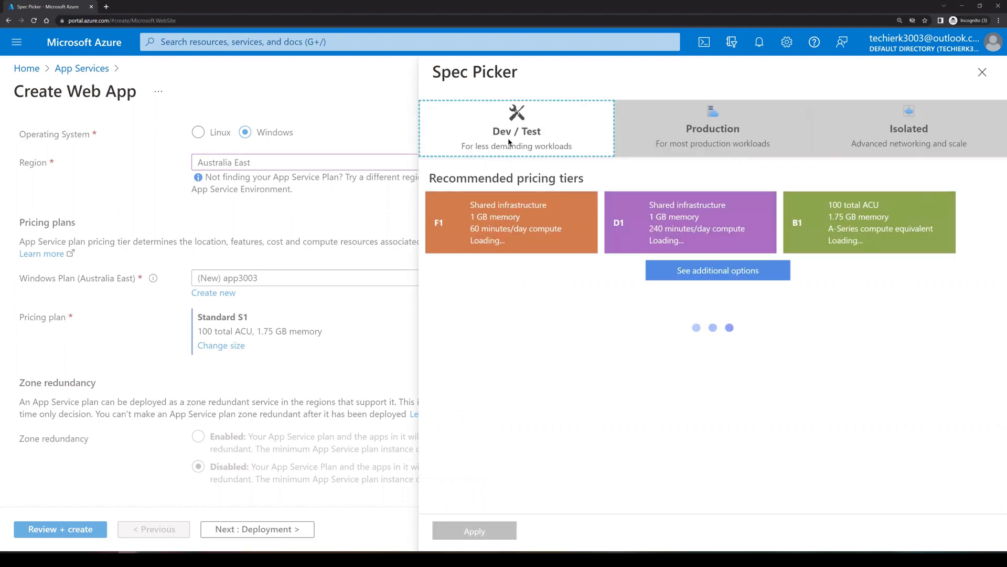
pyautogui.click(711, 128)
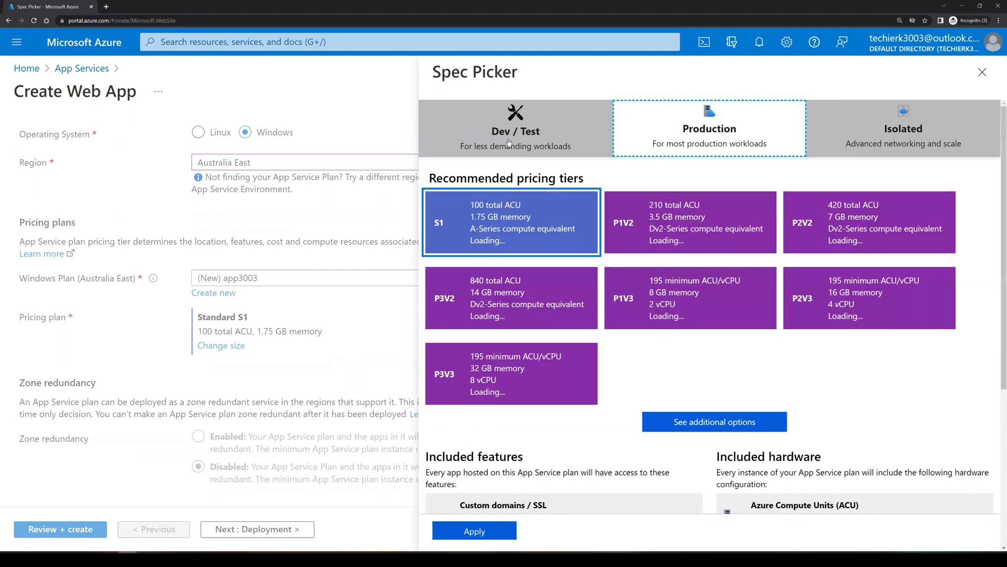
pyautogui.click(516, 128)
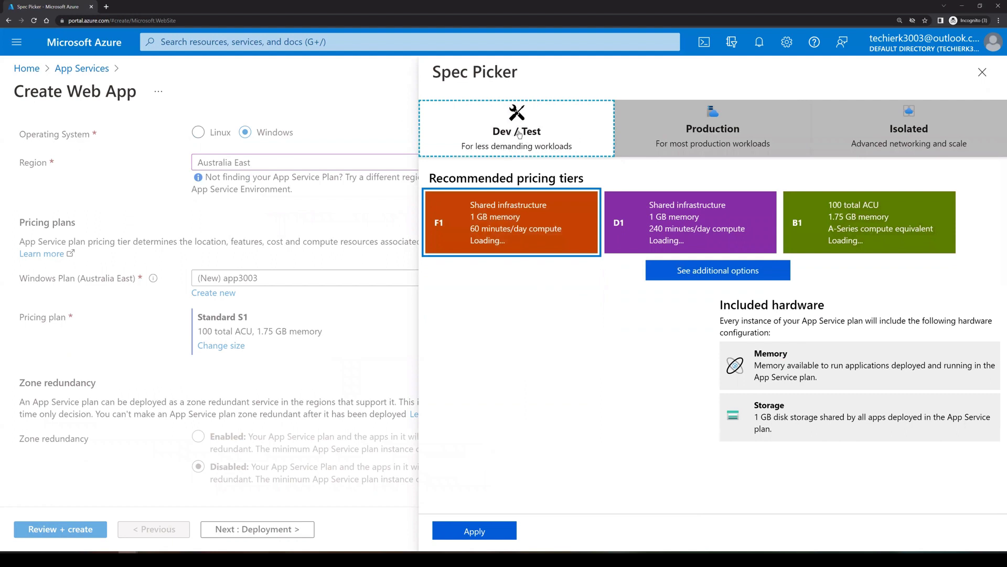
pyautogui.moveTo(460, 240)
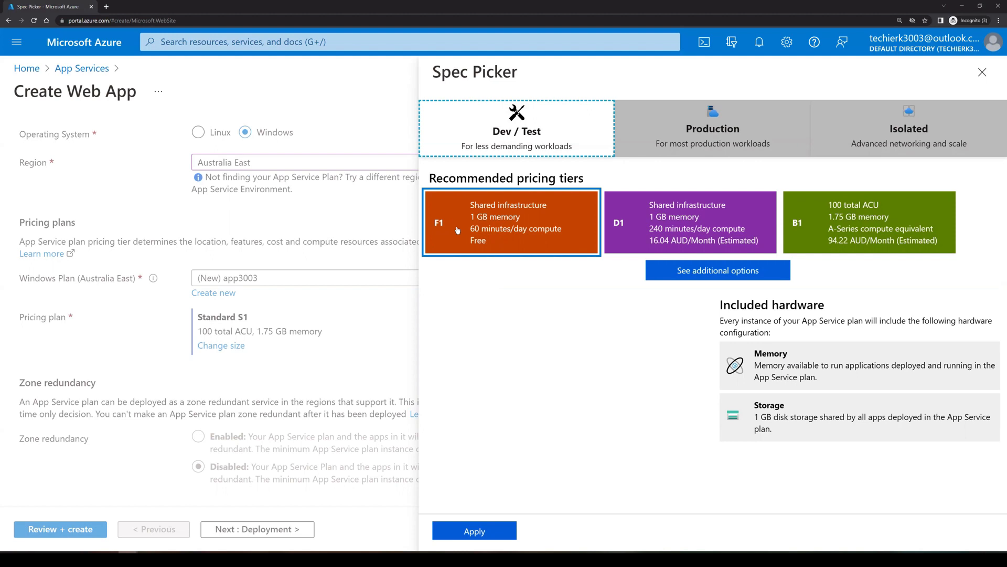
pyautogui.moveTo(511, 225)
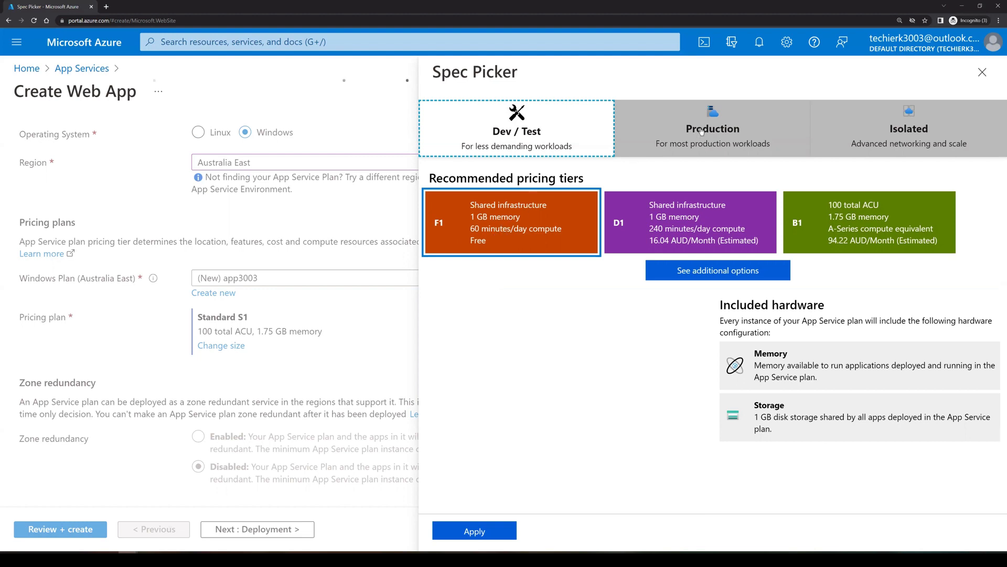
pyautogui.moveTo(701, 134)
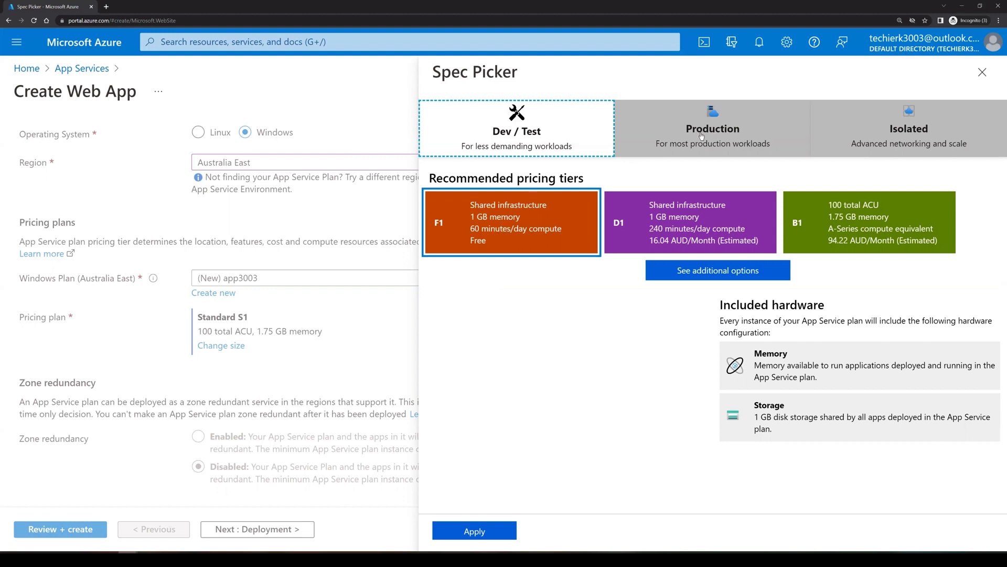
pyautogui.click(712, 129)
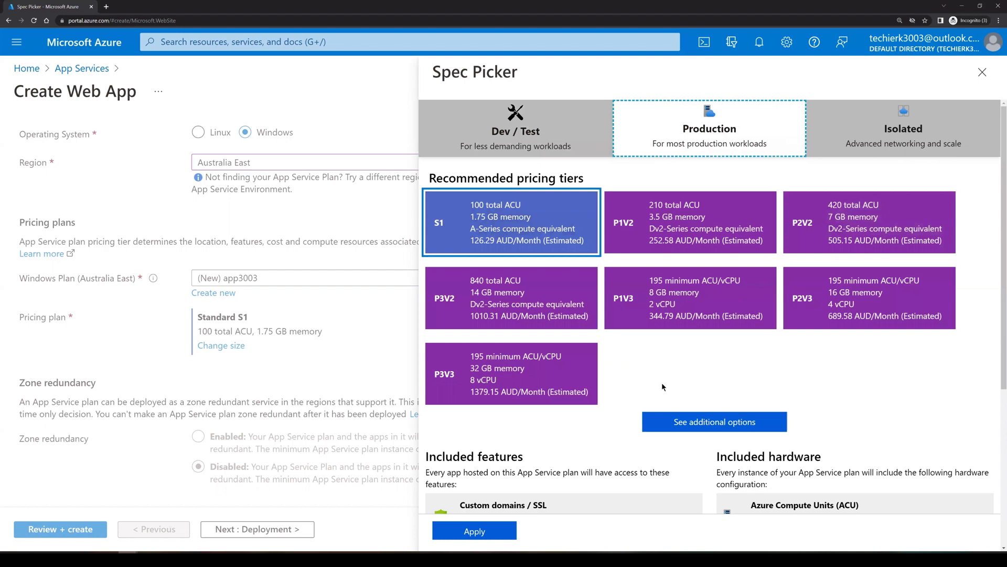
pyautogui.scroll(-3)
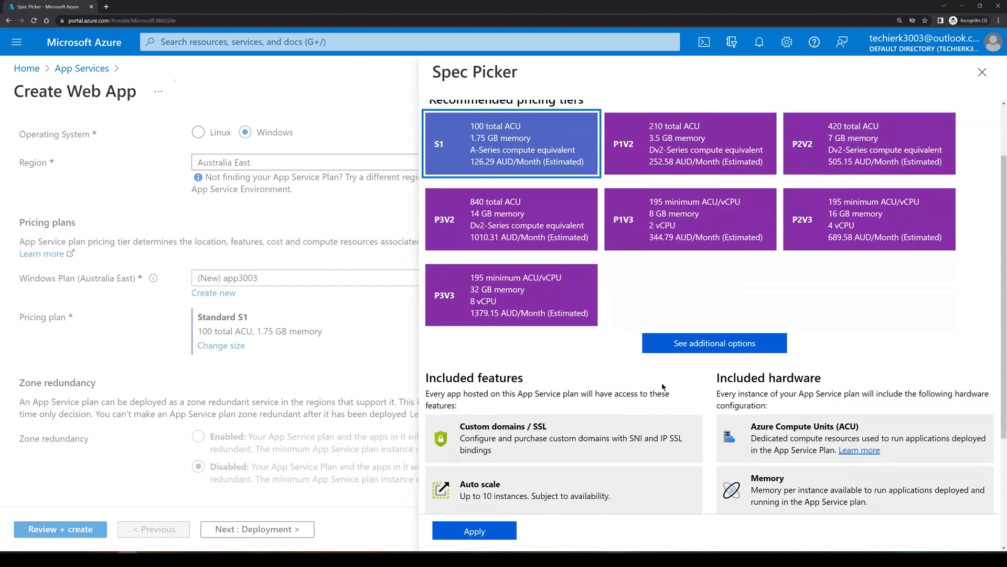
pyautogui.scroll(-3)
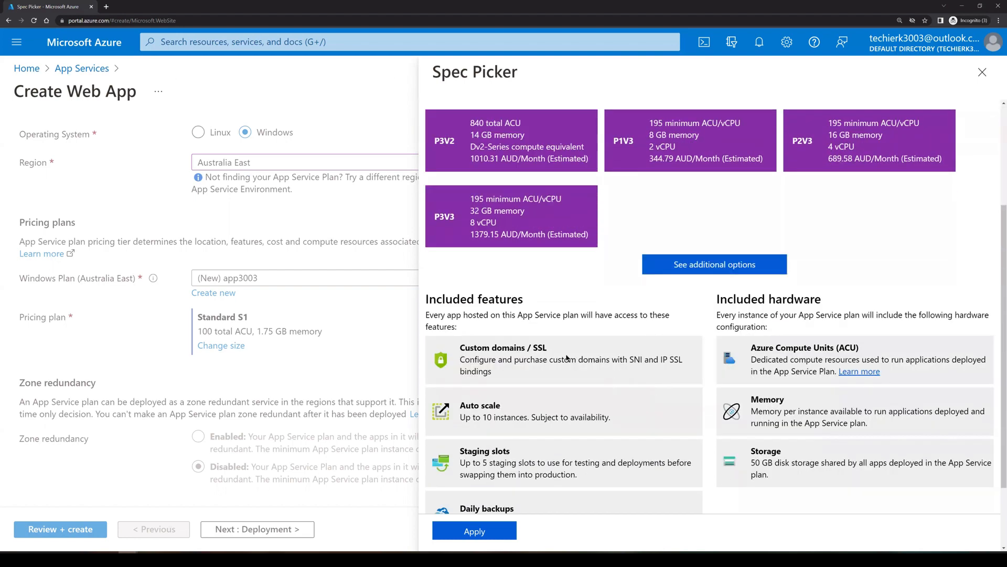
pyautogui.scroll(-3)
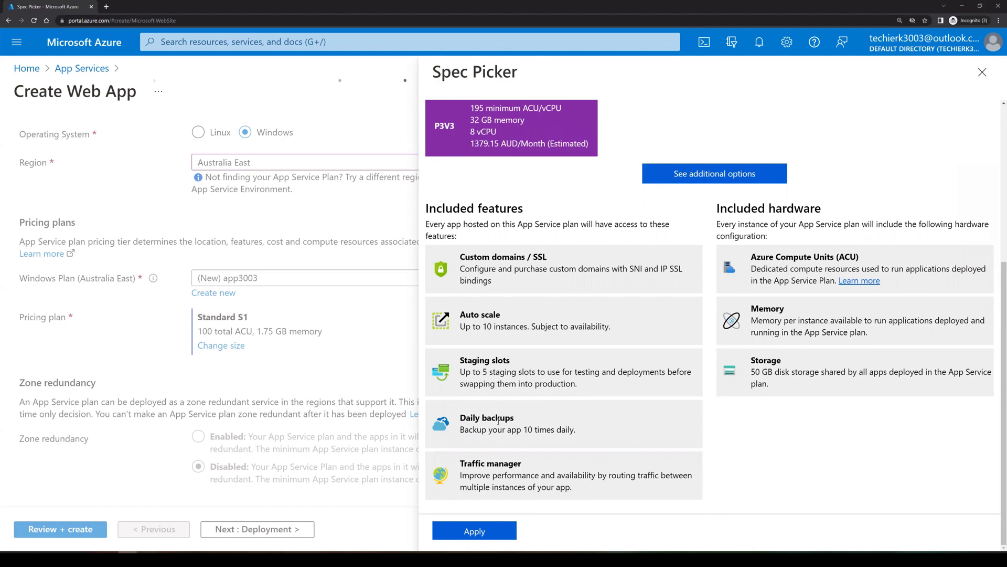
pyautogui.click(714, 173)
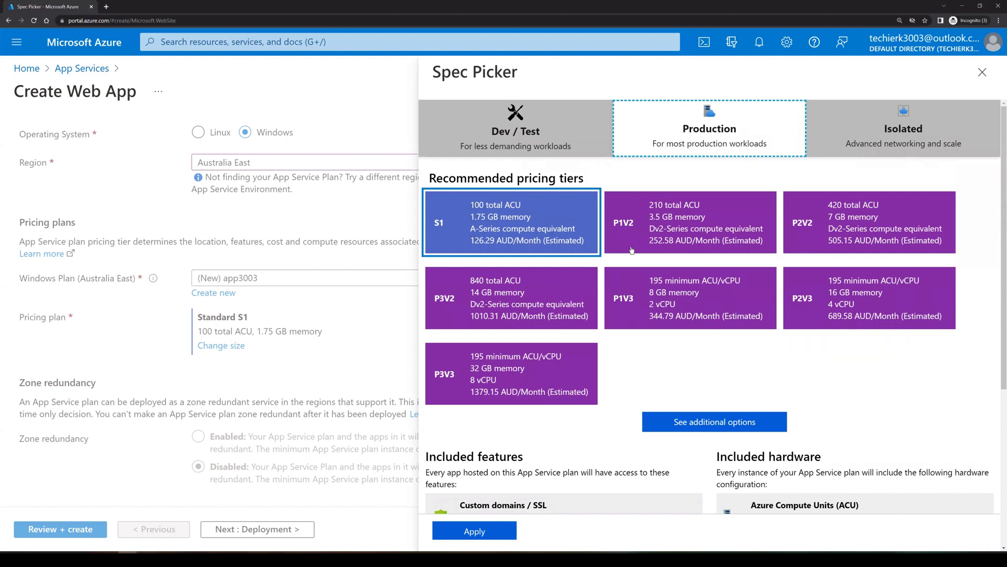
pyautogui.moveTo(623, 350)
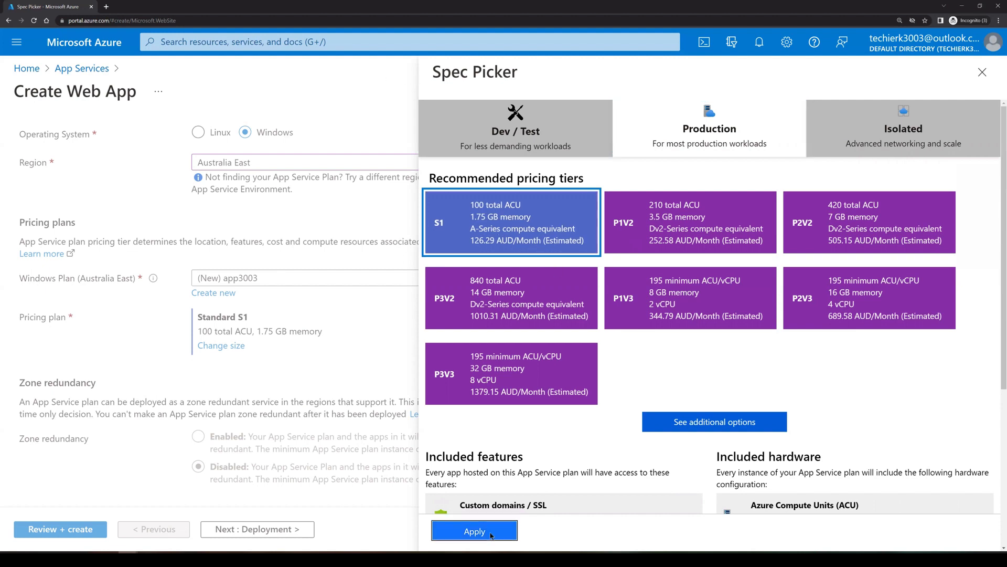
# Step: Apply the Standard S1 tier and advance to the Deployment settings
pyautogui.click(475, 531)
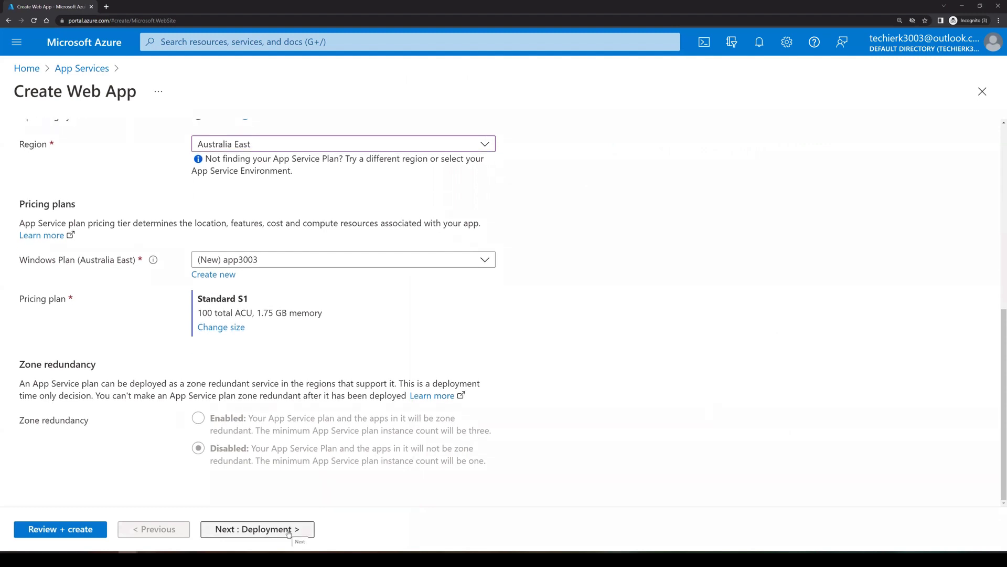
pyautogui.click(257, 529)
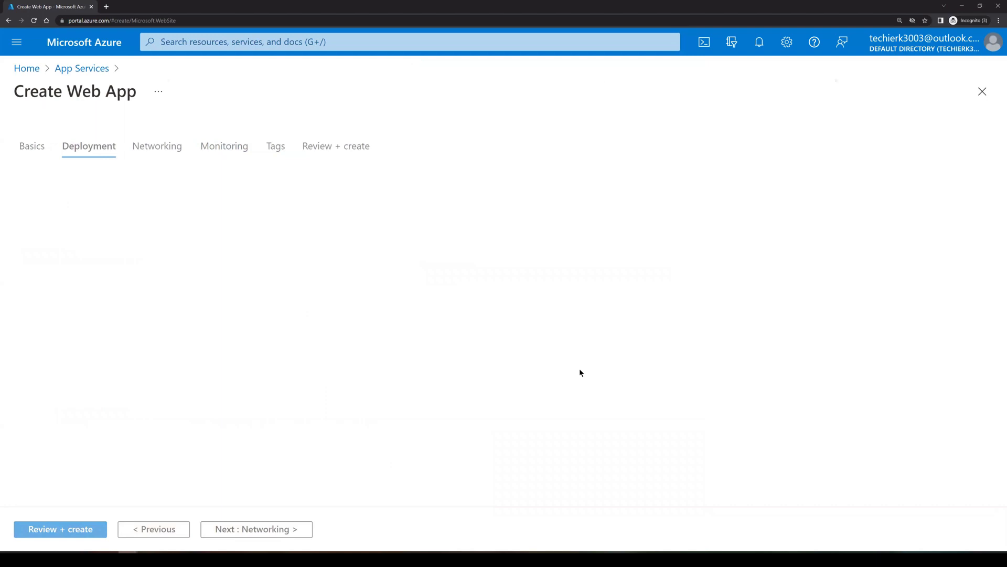
pyautogui.click(89, 146)
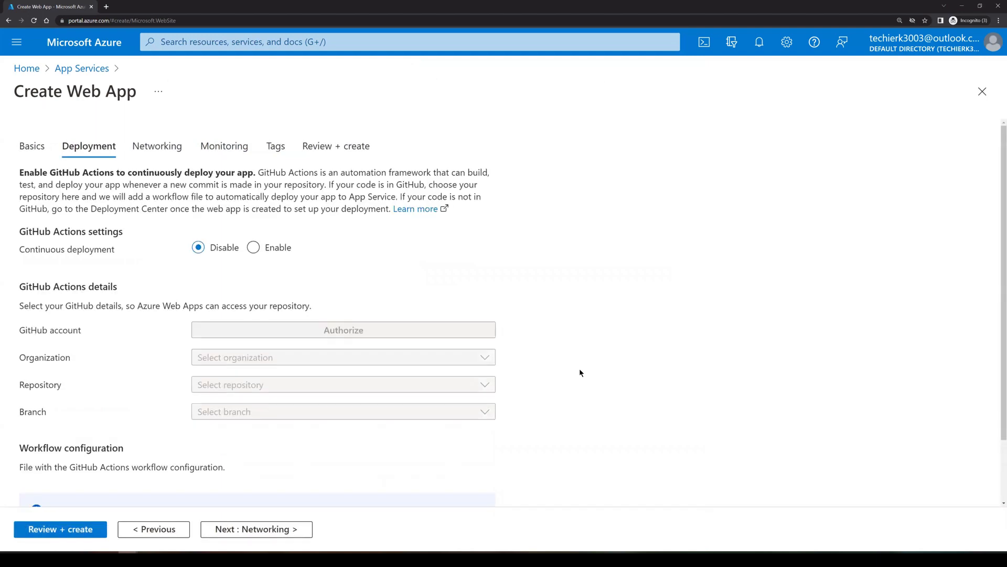
pyautogui.moveTo(315, 287)
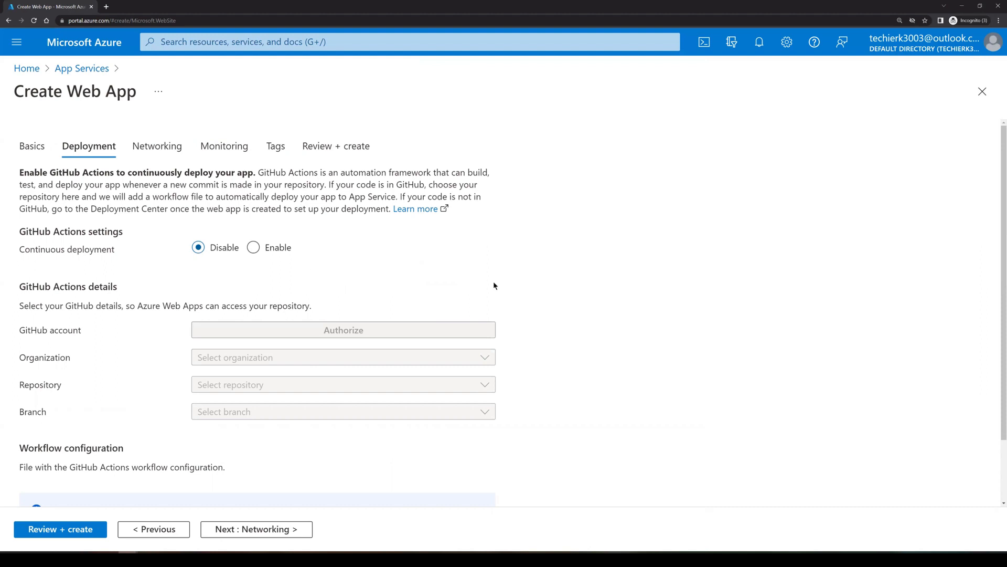
pyautogui.scroll(-3)
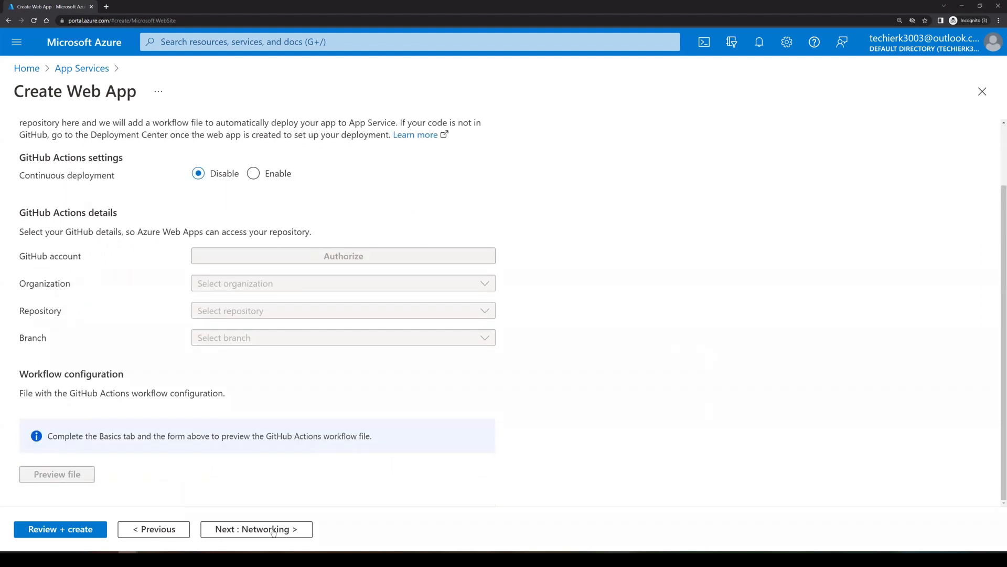
# Step: Disable Application Insights and advance through Networking and Tags to Review + create
pyautogui.click(255, 529)
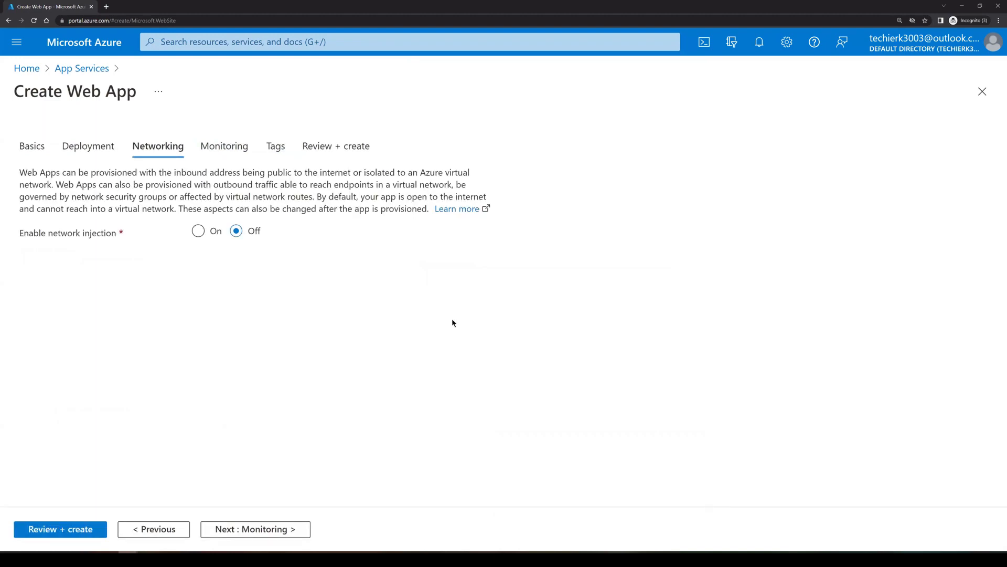
pyautogui.moveTo(252, 325)
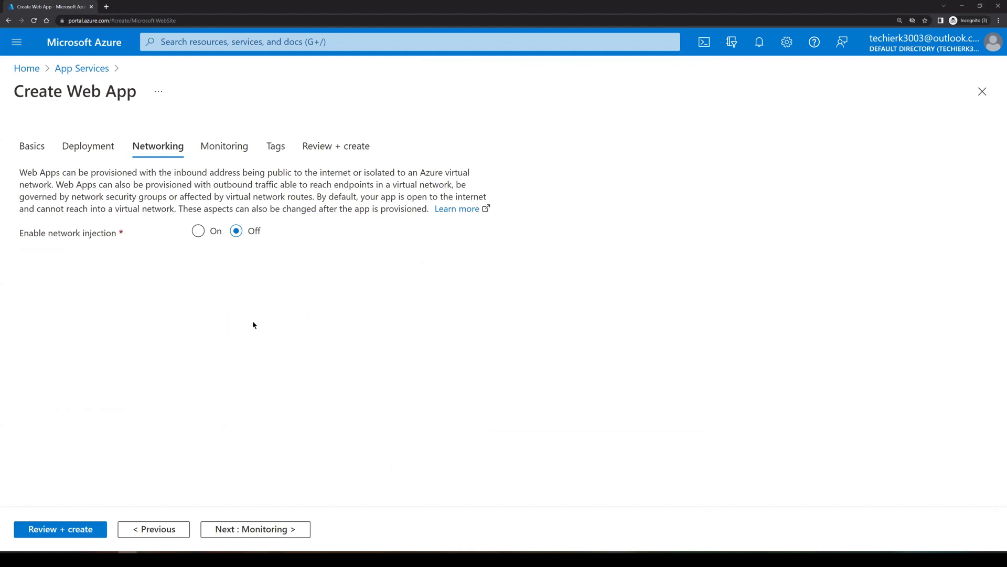
pyautogui.click(255, 529)
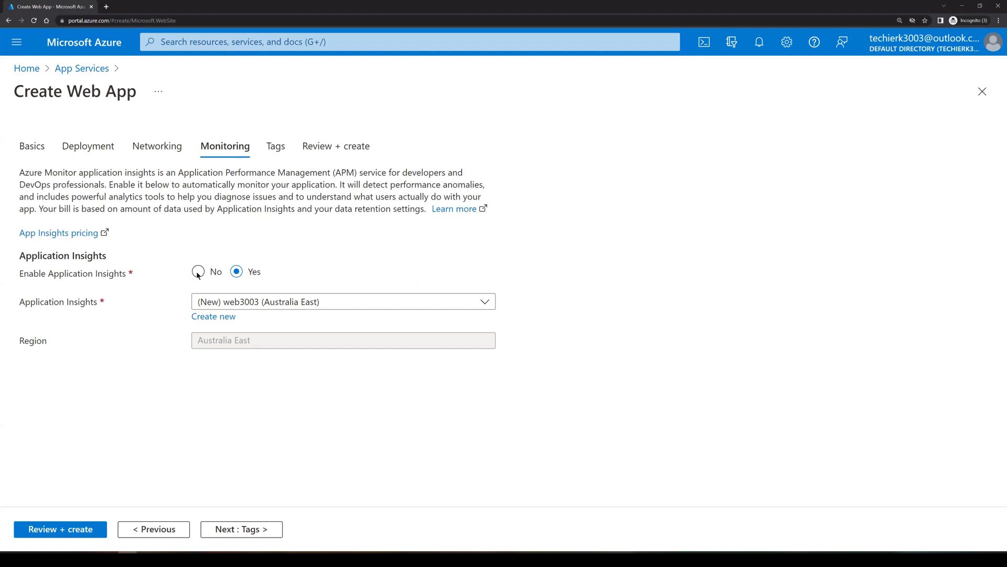
pyautogui.click(198, 271)
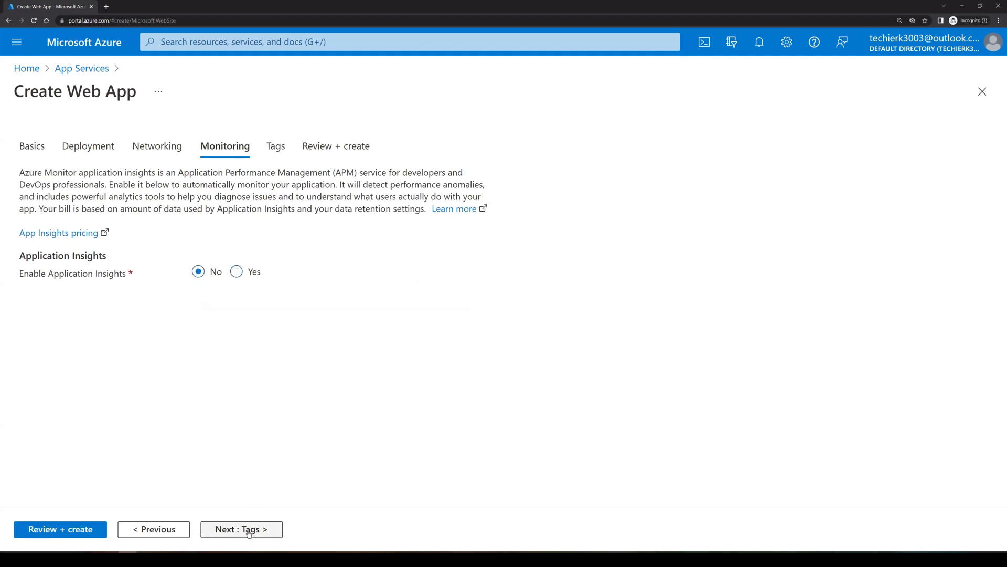
pyautogui.click(240, 528)
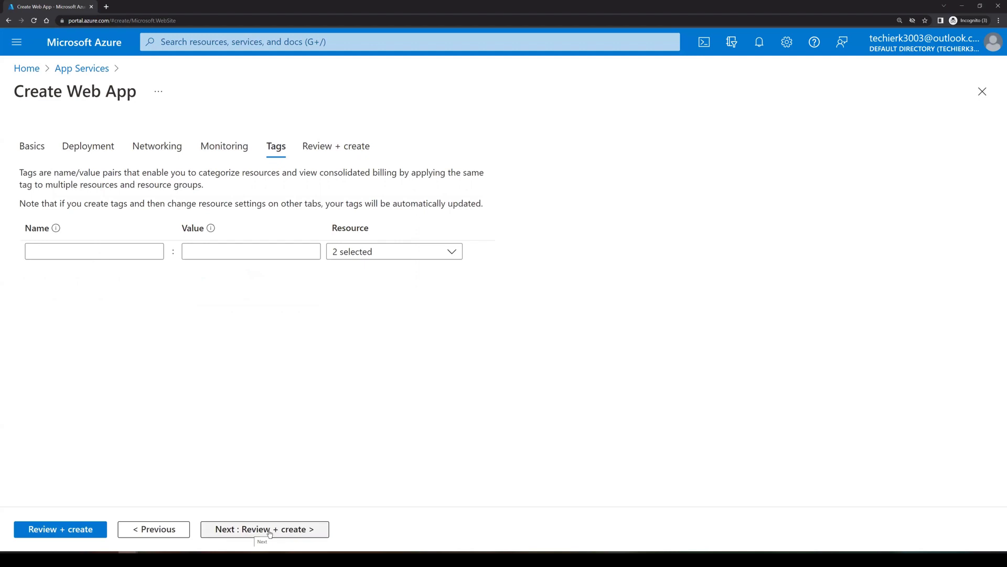
pyautogui.click(264, 529)
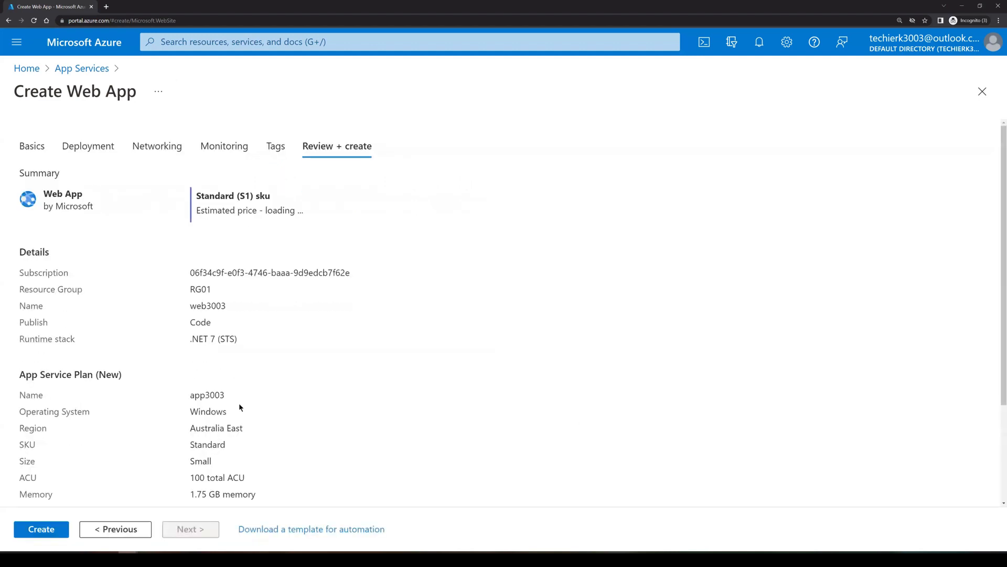
# Step: Create web3003 and confirm its deployment to RG01 succeeded
pyautogui.click(40, 528)
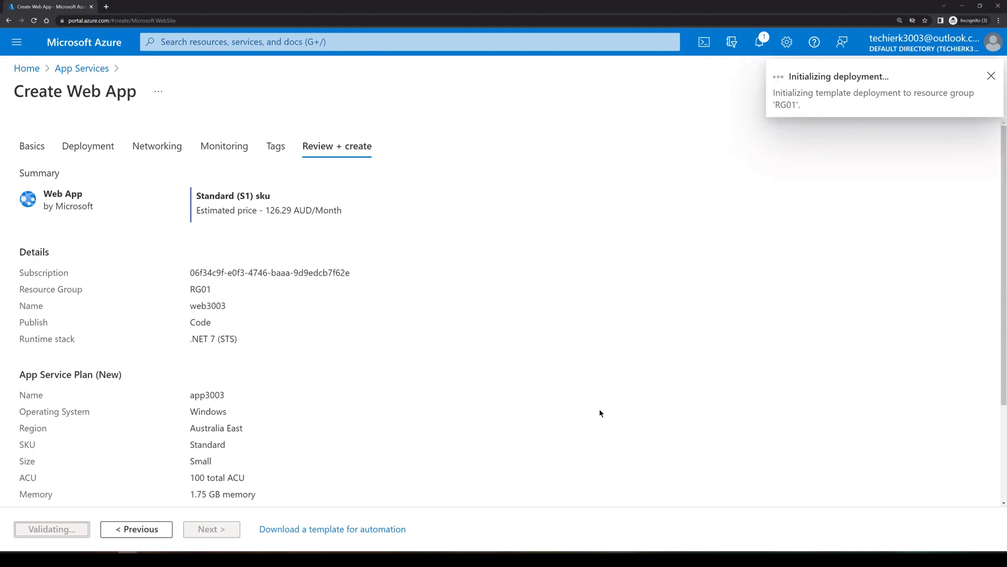
pyautogui.click(992, 75)
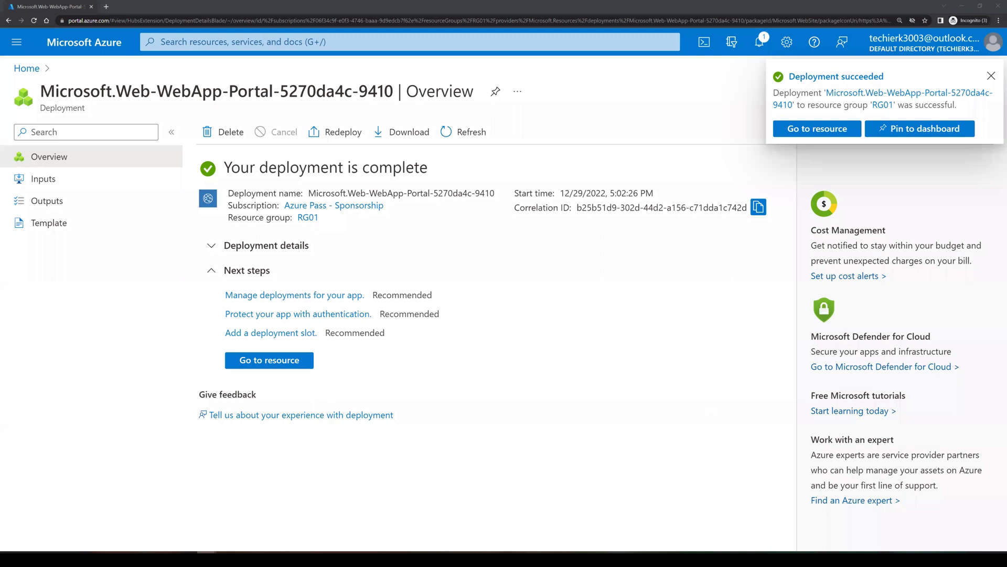
pyautogui.click(991, 75)
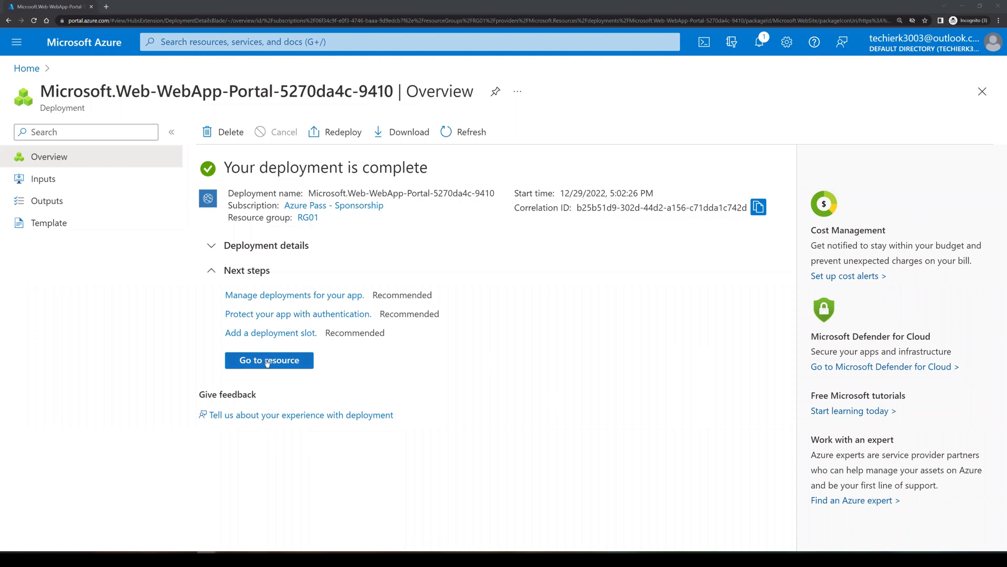
pyautogui.click(268, 360)
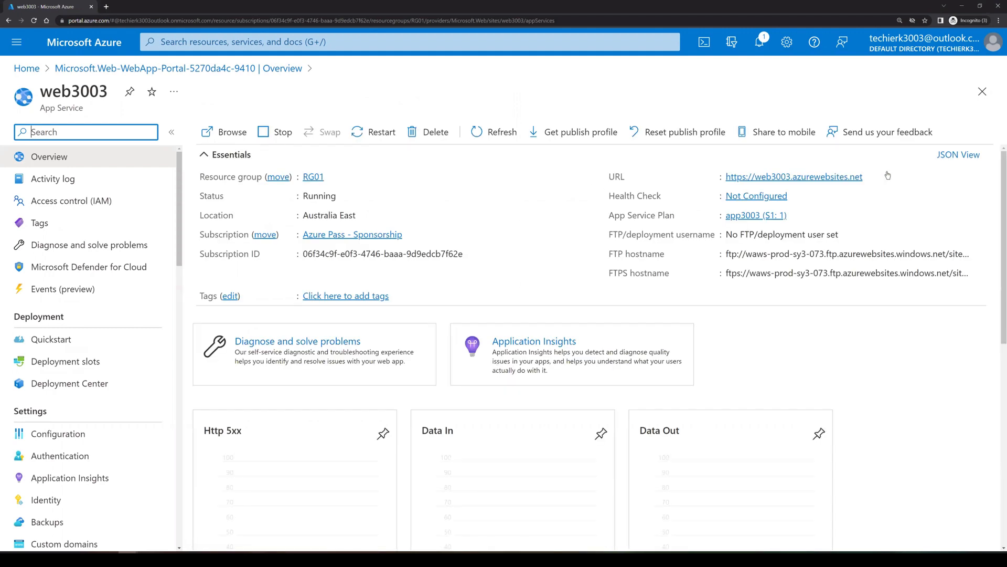
pyautogui.click(871, 176)
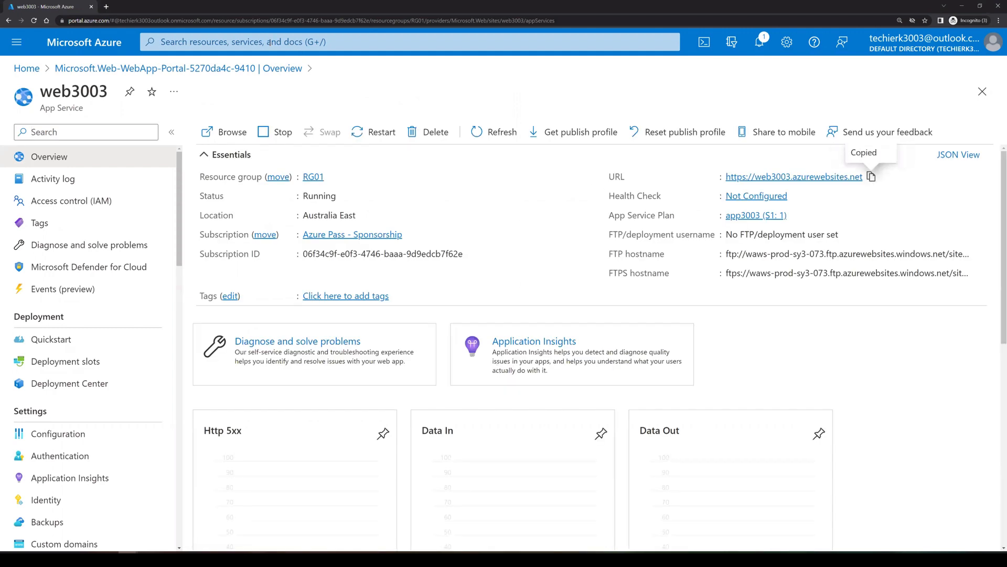